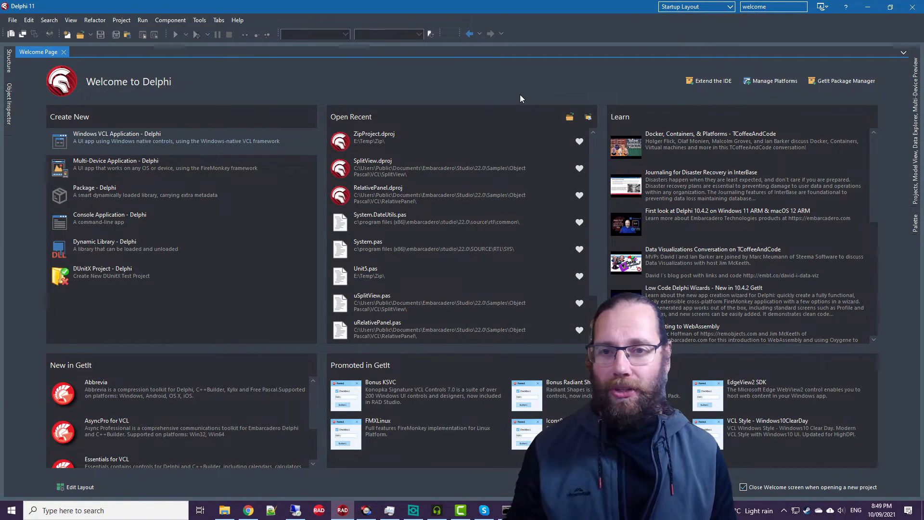
mouse_move(162, 220)
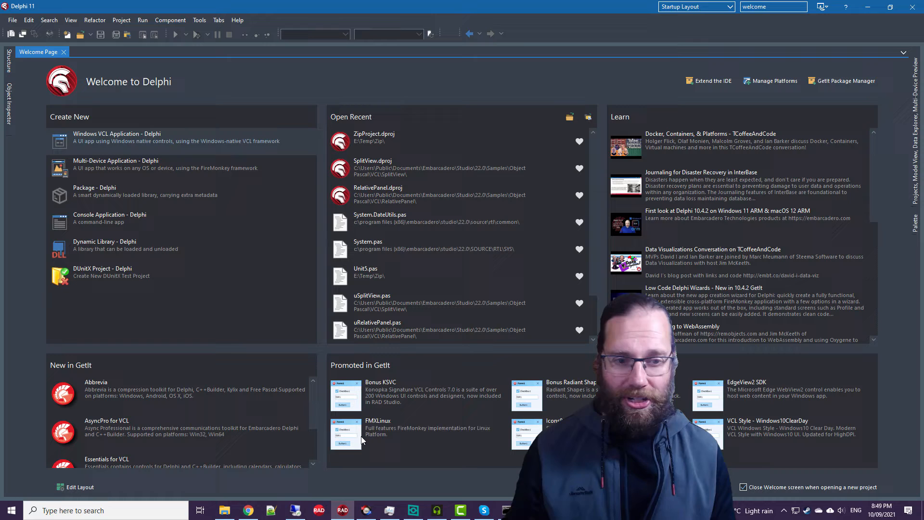
mouse_move(223, 210)
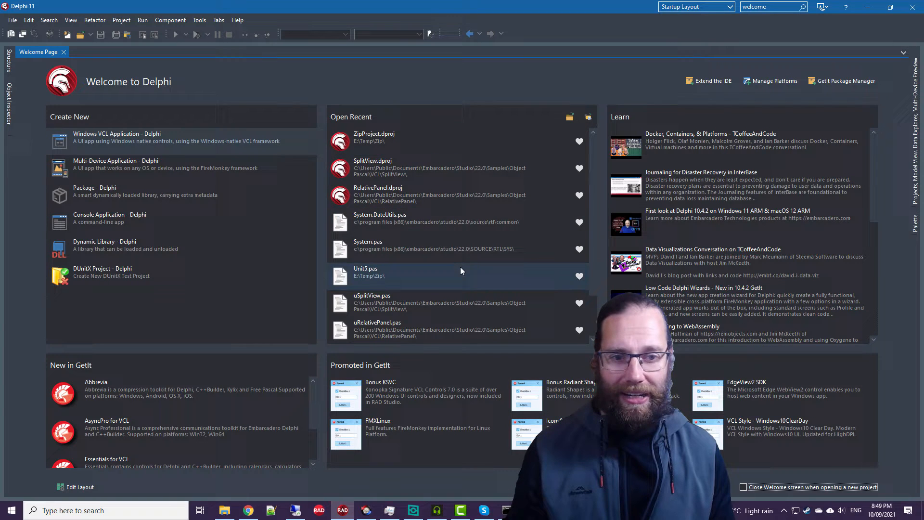
mouse_move(511, 222)
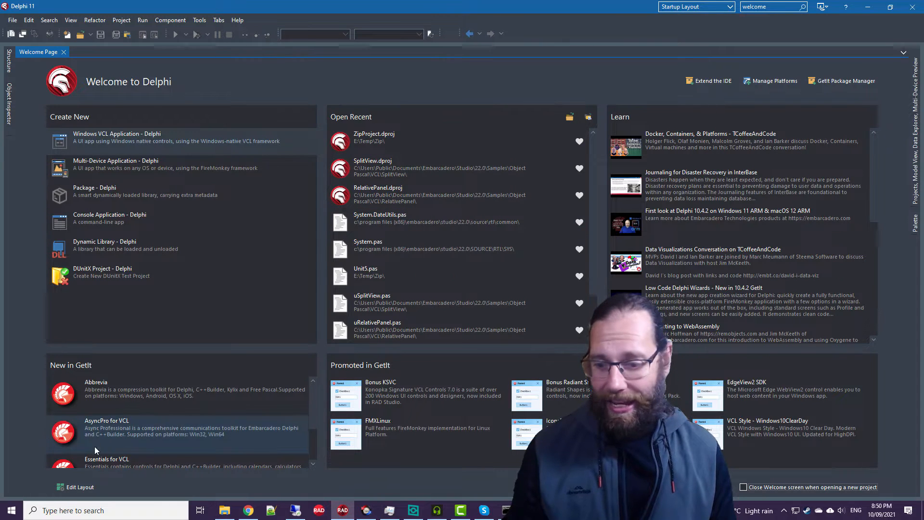
Step: Delete the New in GetIt and Promoted in GetIt bottom row, leaving Create New, Open Recent, Learn
left_click(78, 487)
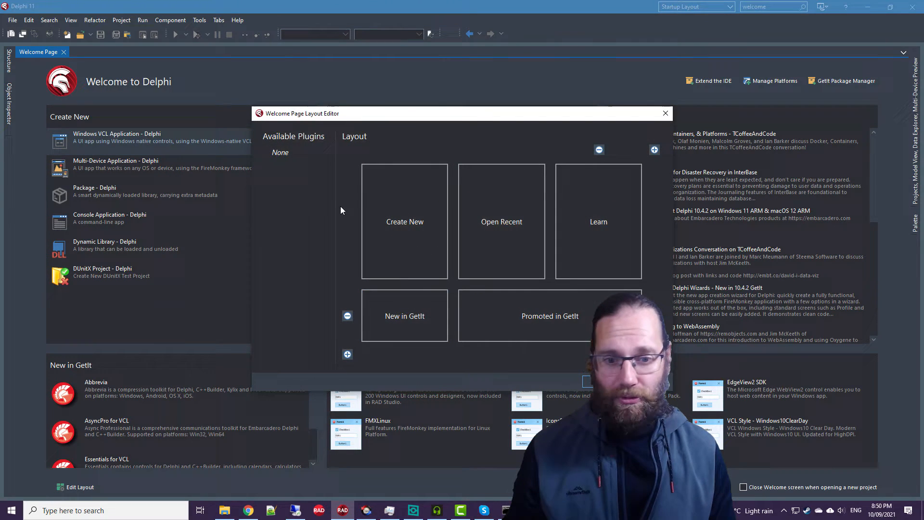
left_click(405, 315)
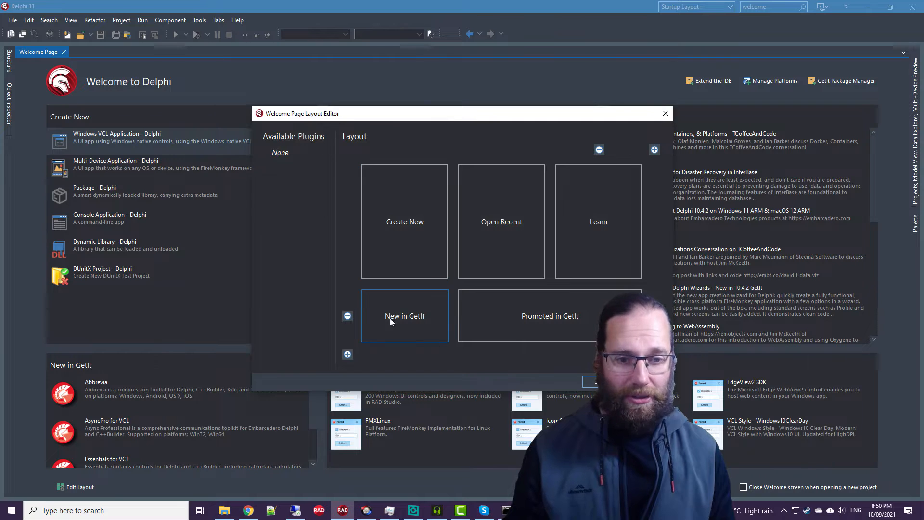
mouse_move(364, 326)
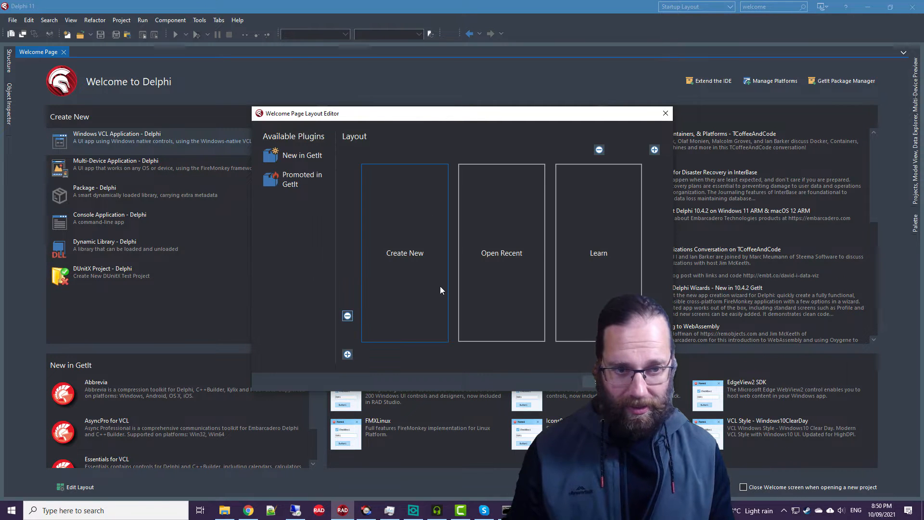
left_click(666, 113)
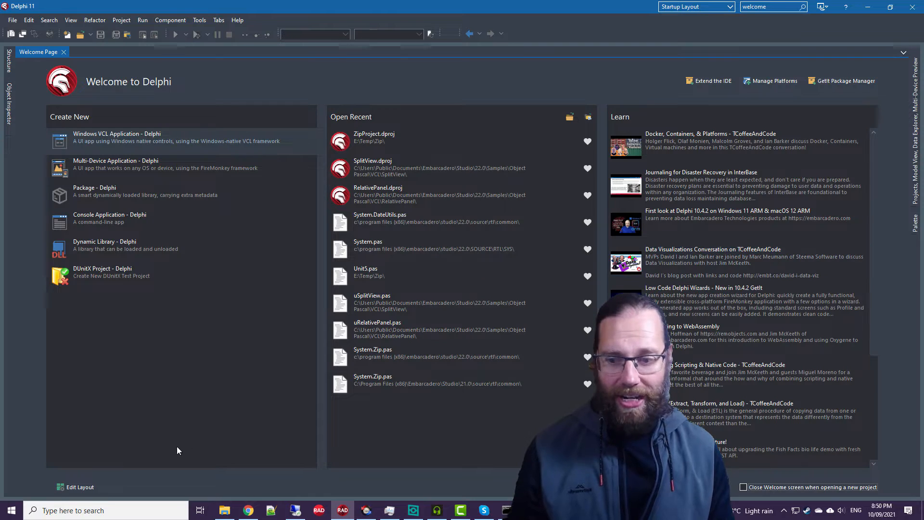
Step: Add a bottom row with Promoted in GetIt and a two-column-wide New in GetIt, then save
left_click(75, 486)
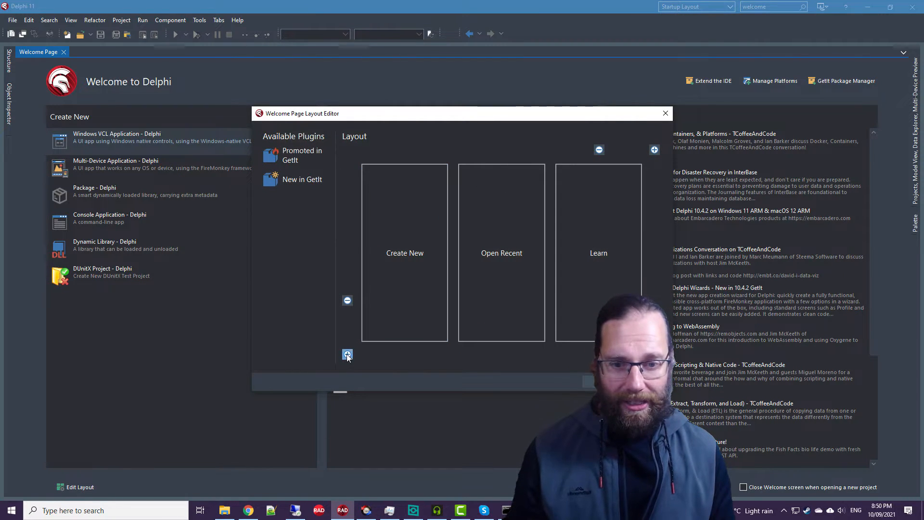
left_click(348, 354)
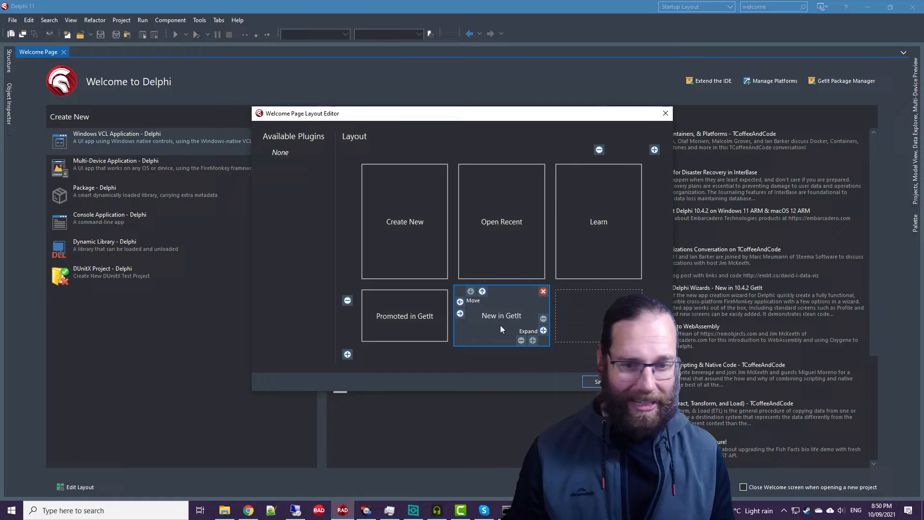
left_click(543, 331)
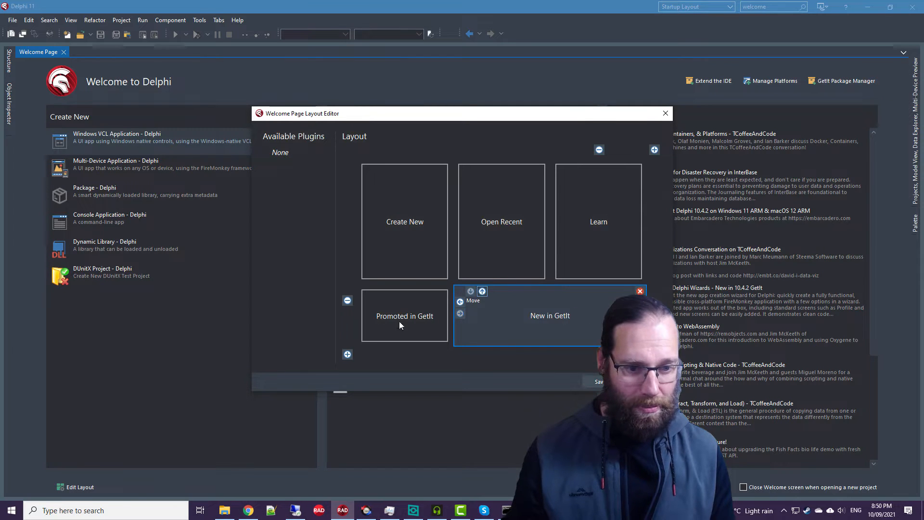
left_click(666, 113)
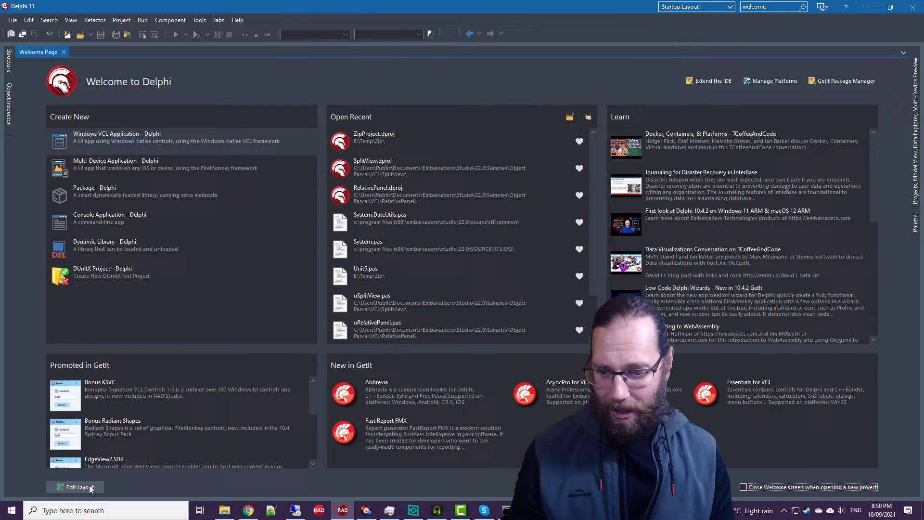
Step: Reset the Welcome Page layout to its default panel arrangement
left_click(74, 486)
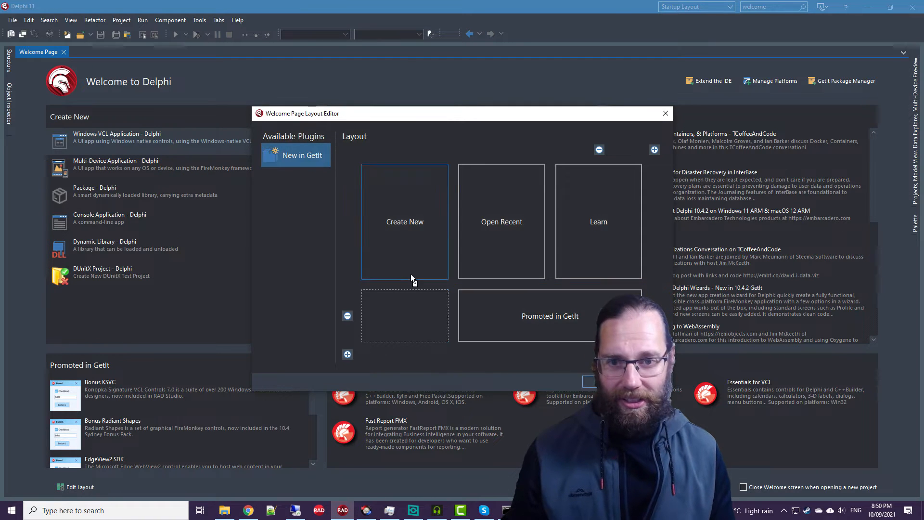
left_click(665, 113)
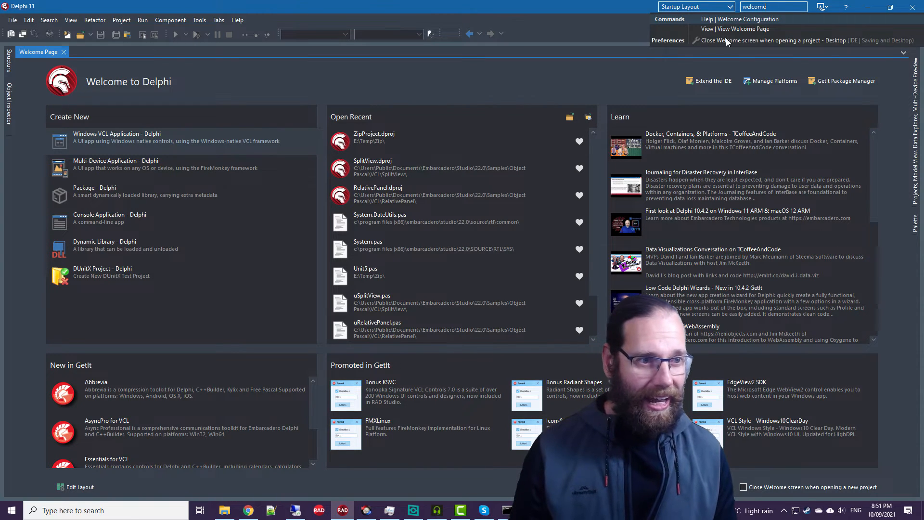
mouse_move(755, 43)
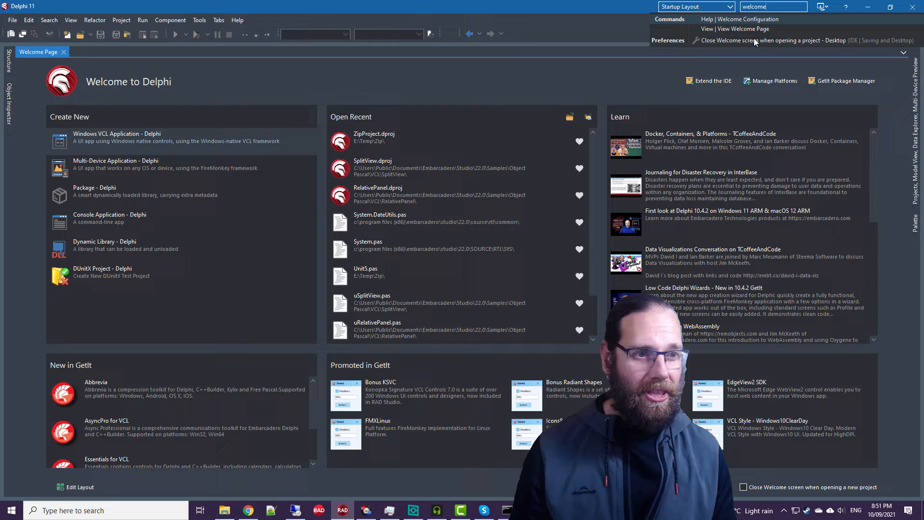
left_click(774, 40)
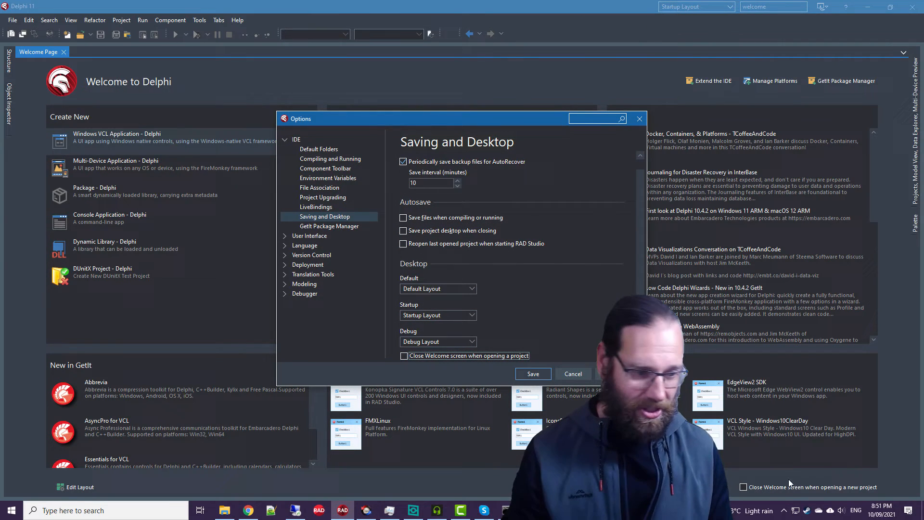
left_click(572, 373)
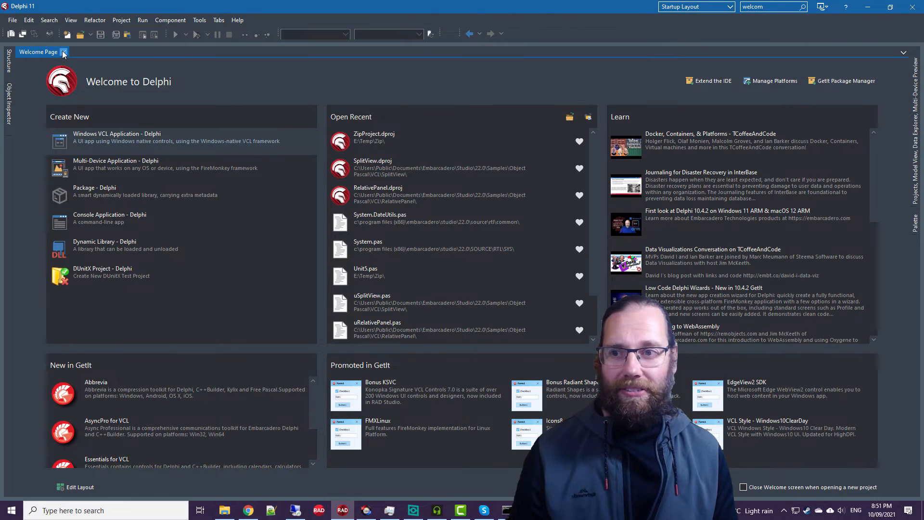
left_click(71, 19)
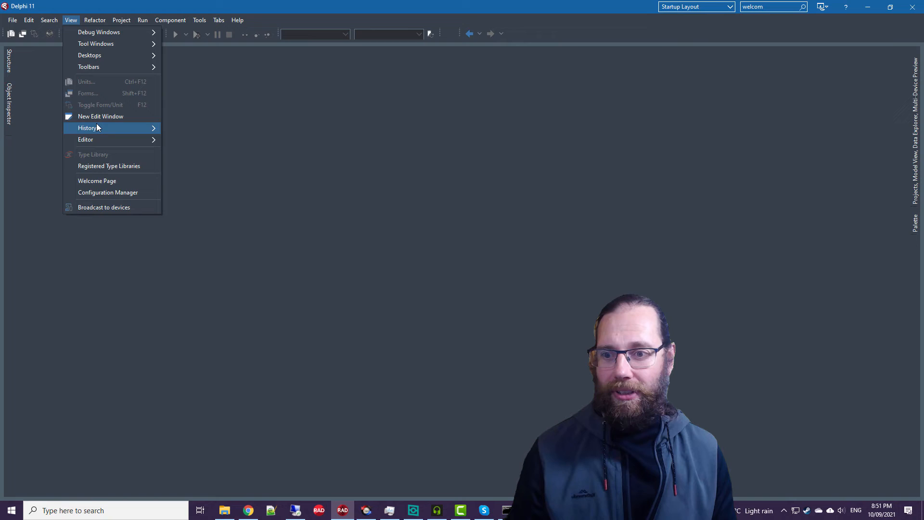
left_click(96, 181)
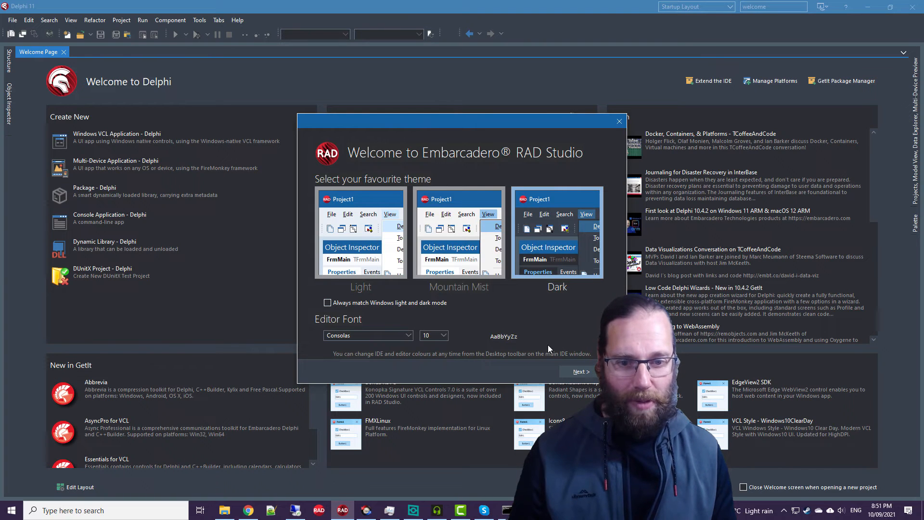
left_click(619, 121)
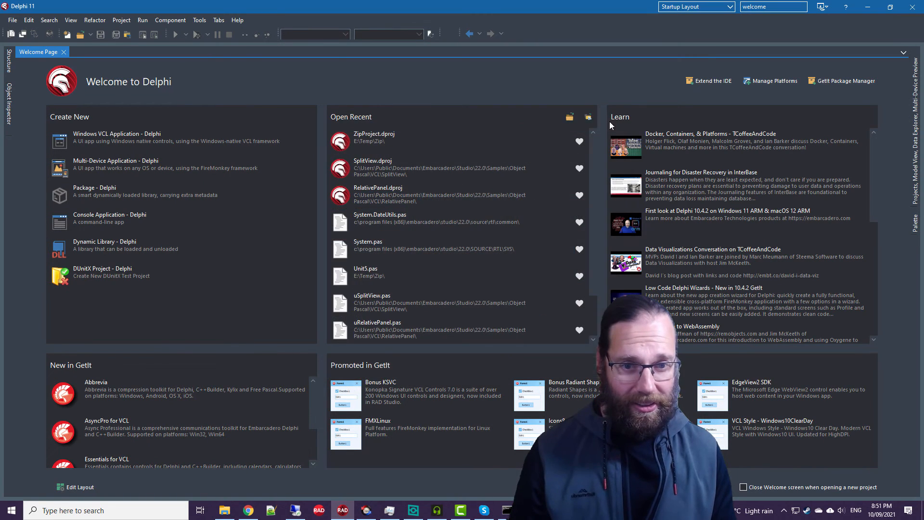
mouse_move(366, 276)
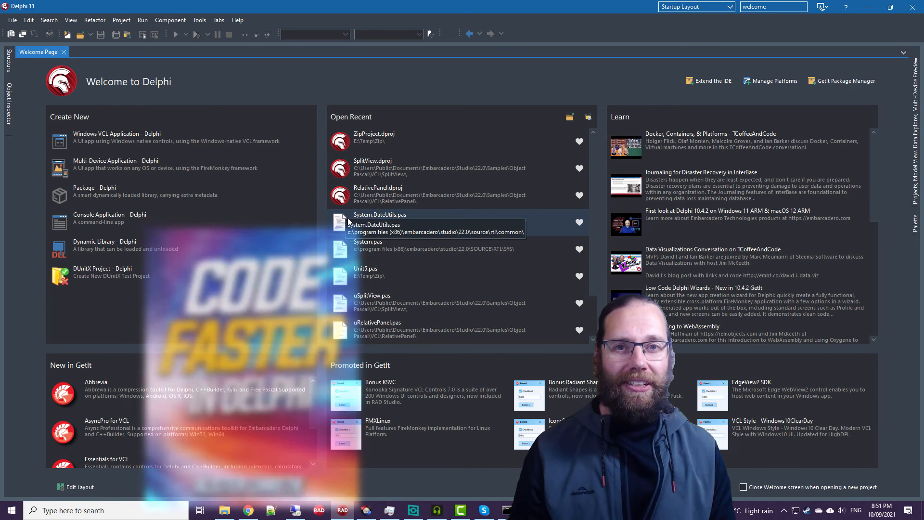
mouse_move(396, 142)
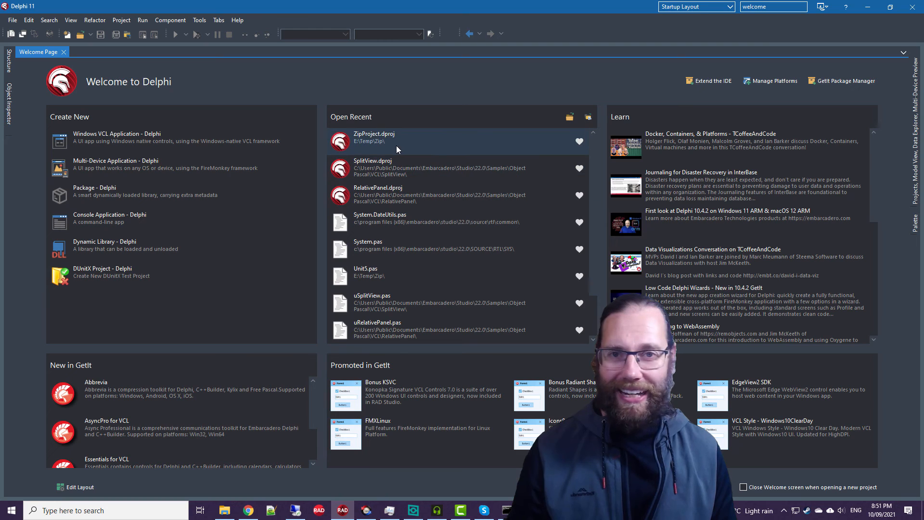
mouse_move(427, 142)
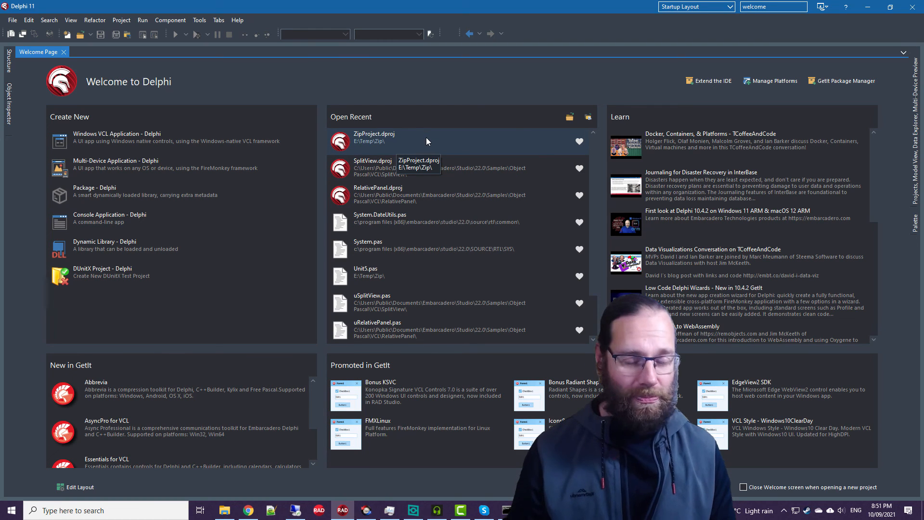